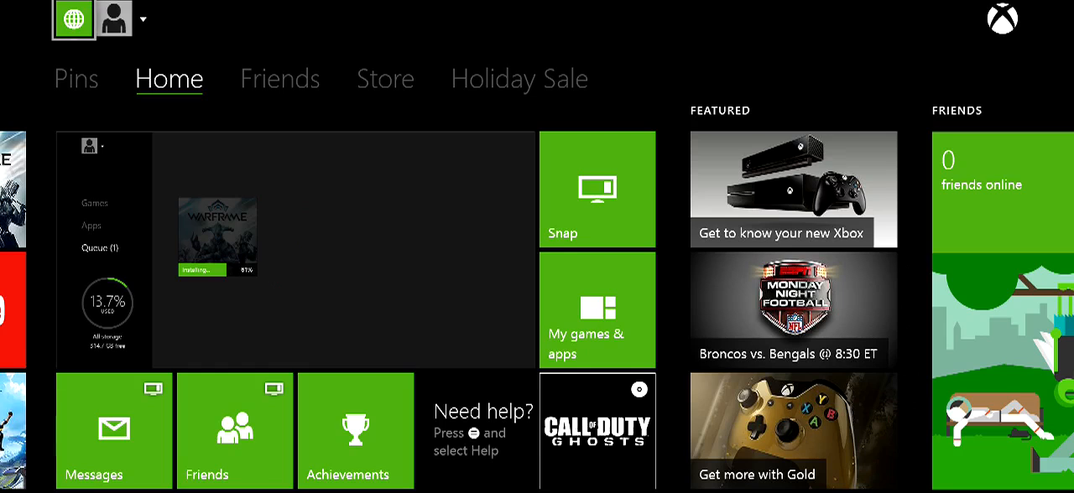
{"action": "mouse_move", "coordinate": [597, 311]}
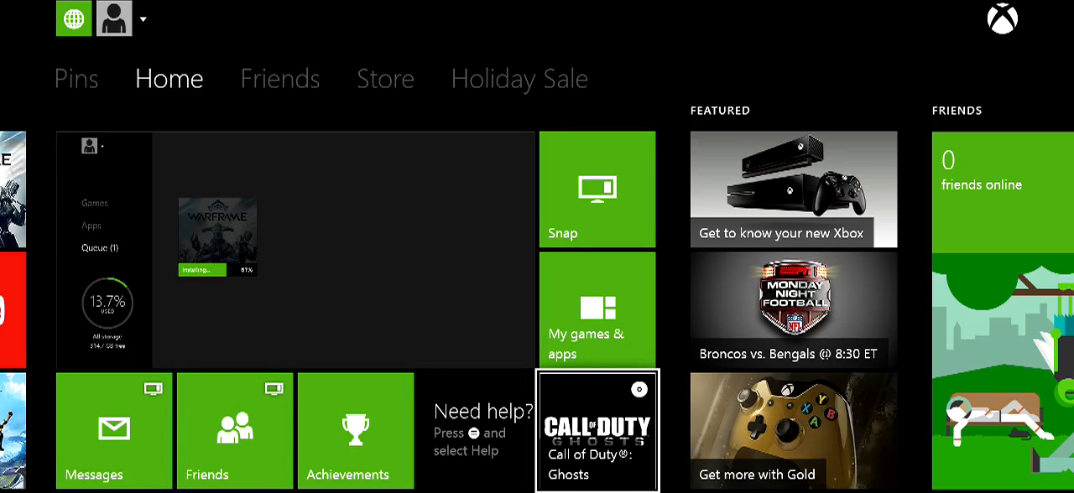
{"action": "mouse_move", "coordinate": [113, 431]}
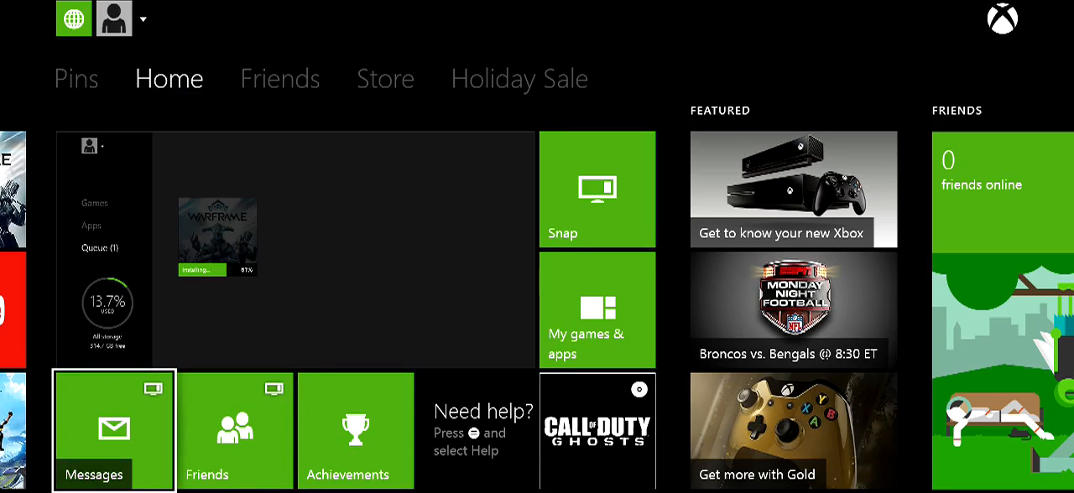
{"action": "mouse_move", "coordinate": [293, 249]}
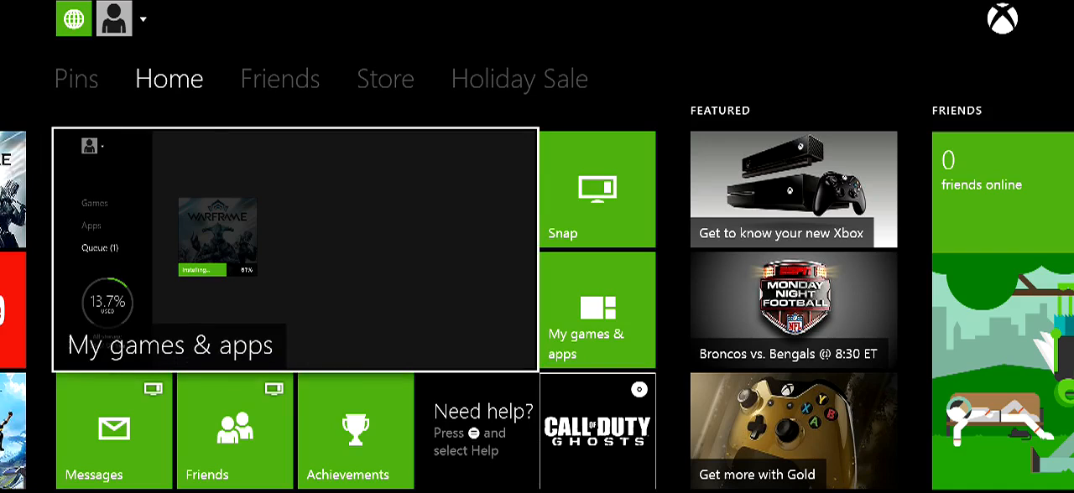
{"action": "mouse_move", "coordinate": [597, 430]}
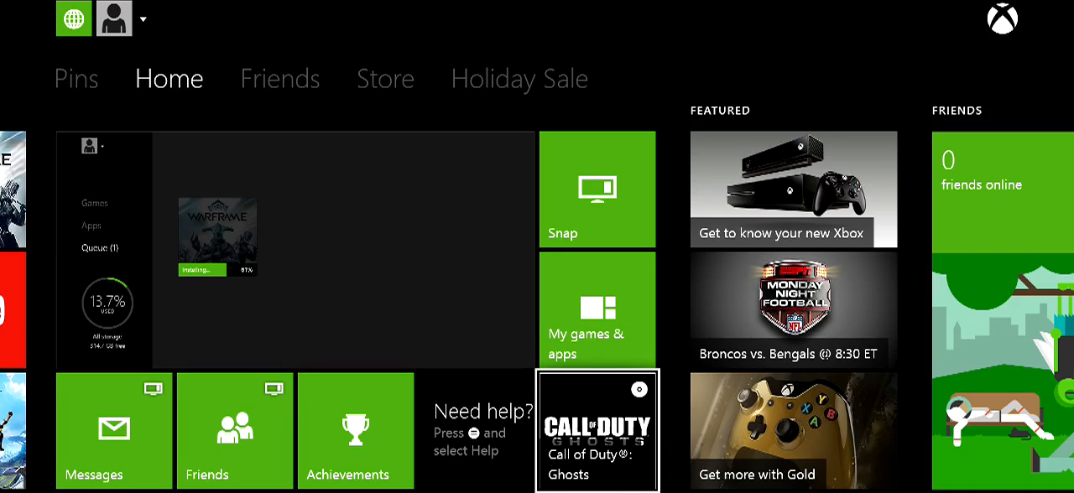